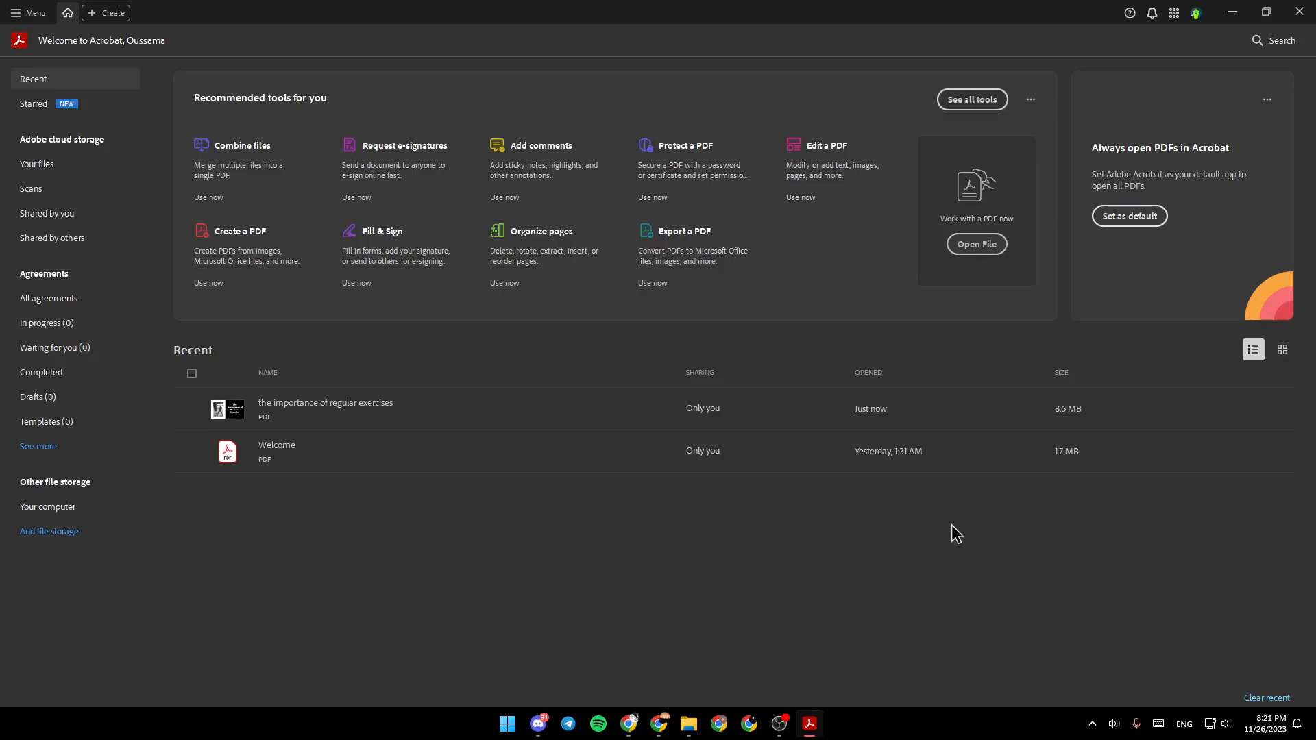
mouse_move(22, 163)
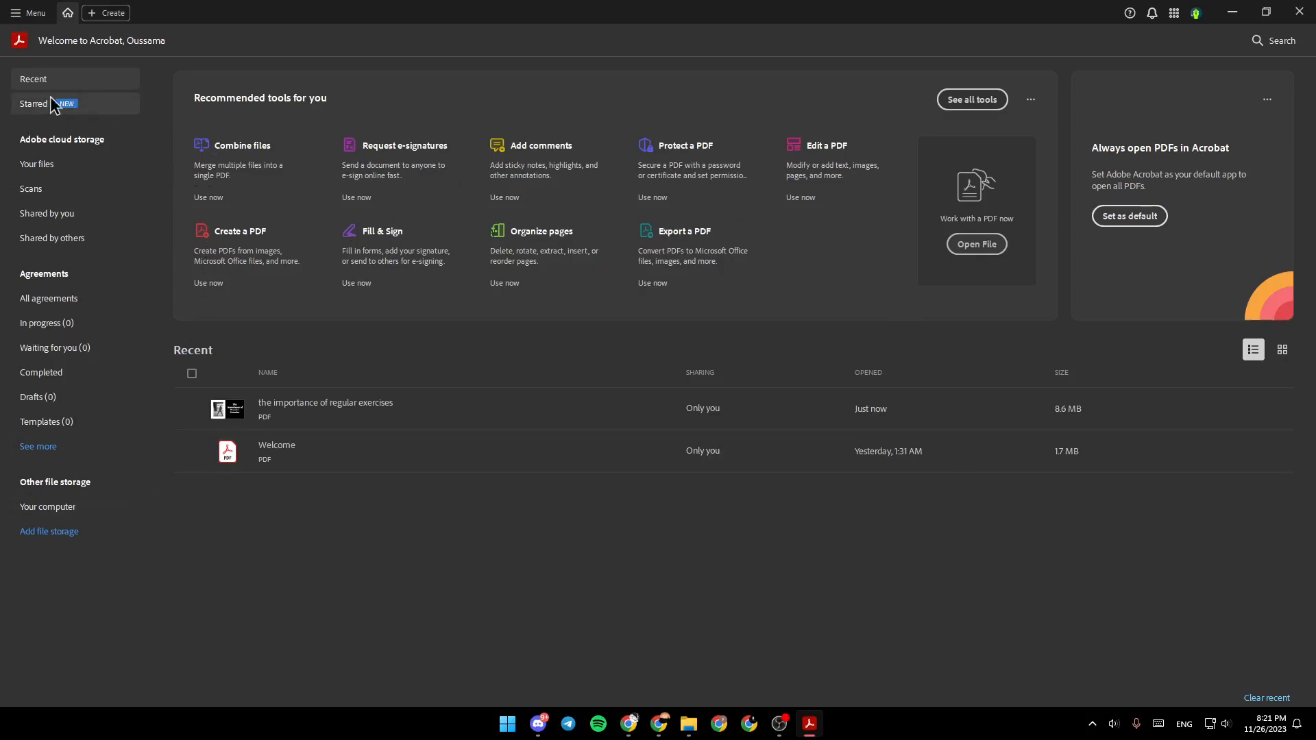
- Browse the starred files, return to Recent, and peek at the application menu
click(33, 102)
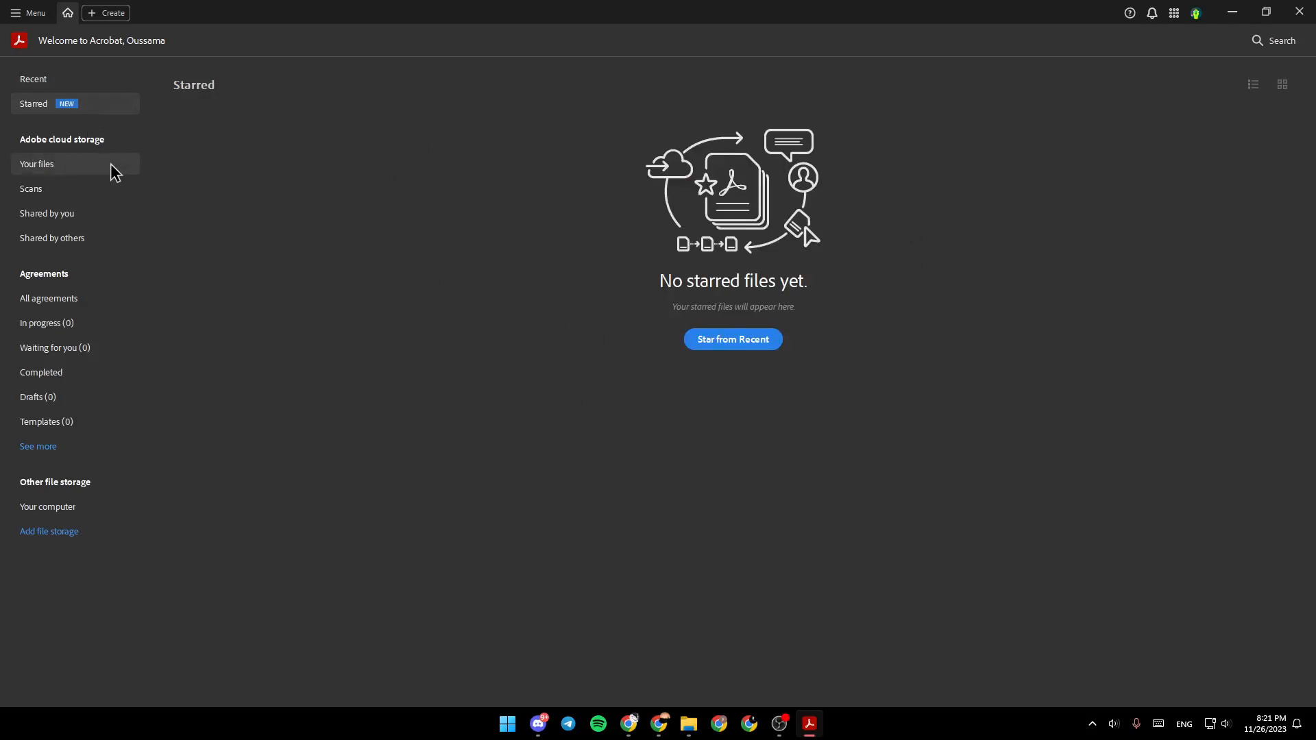
mouse_move(64, 346)
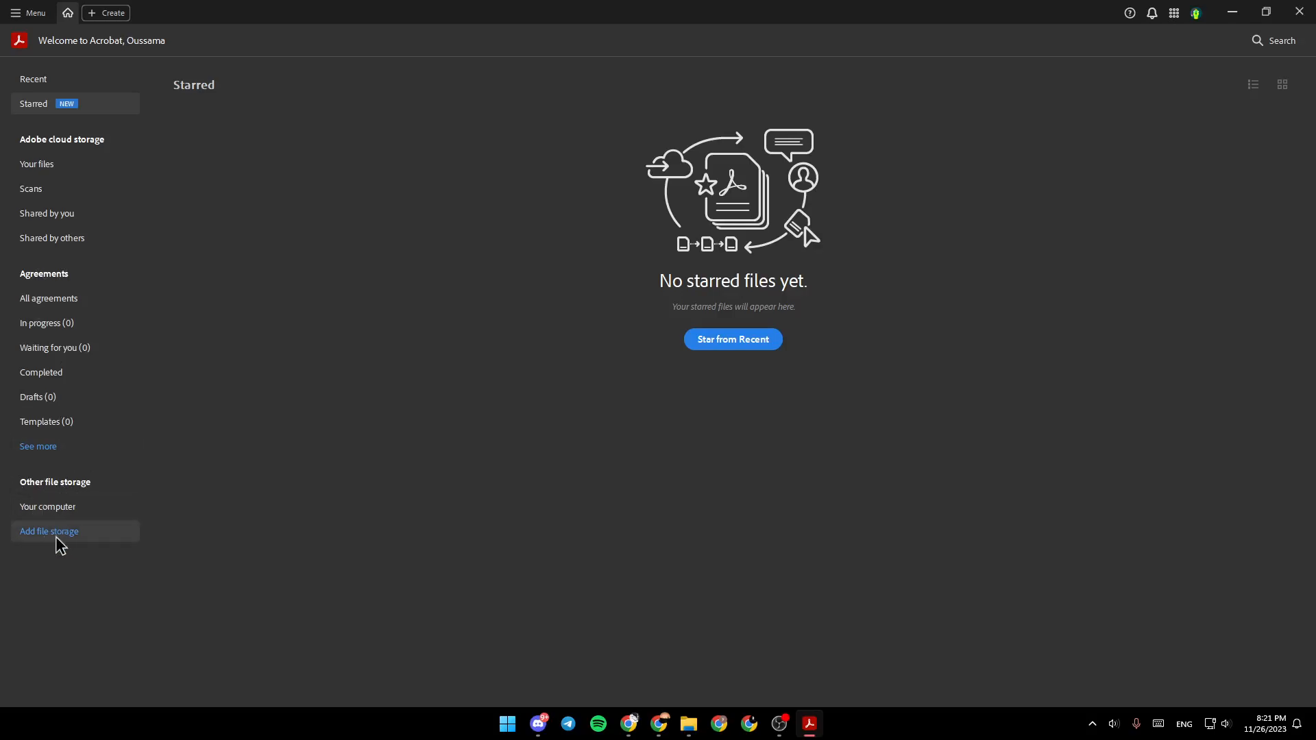
click(49, 532)
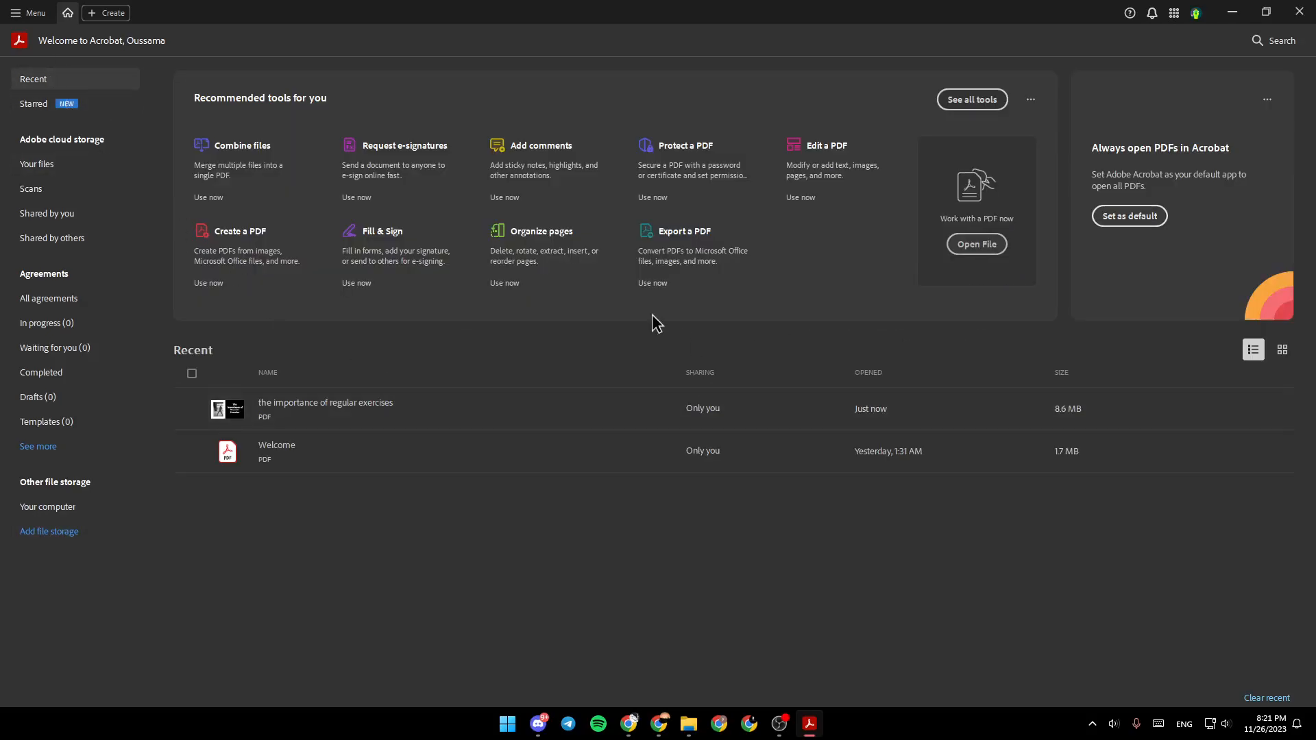
click(33, 13)
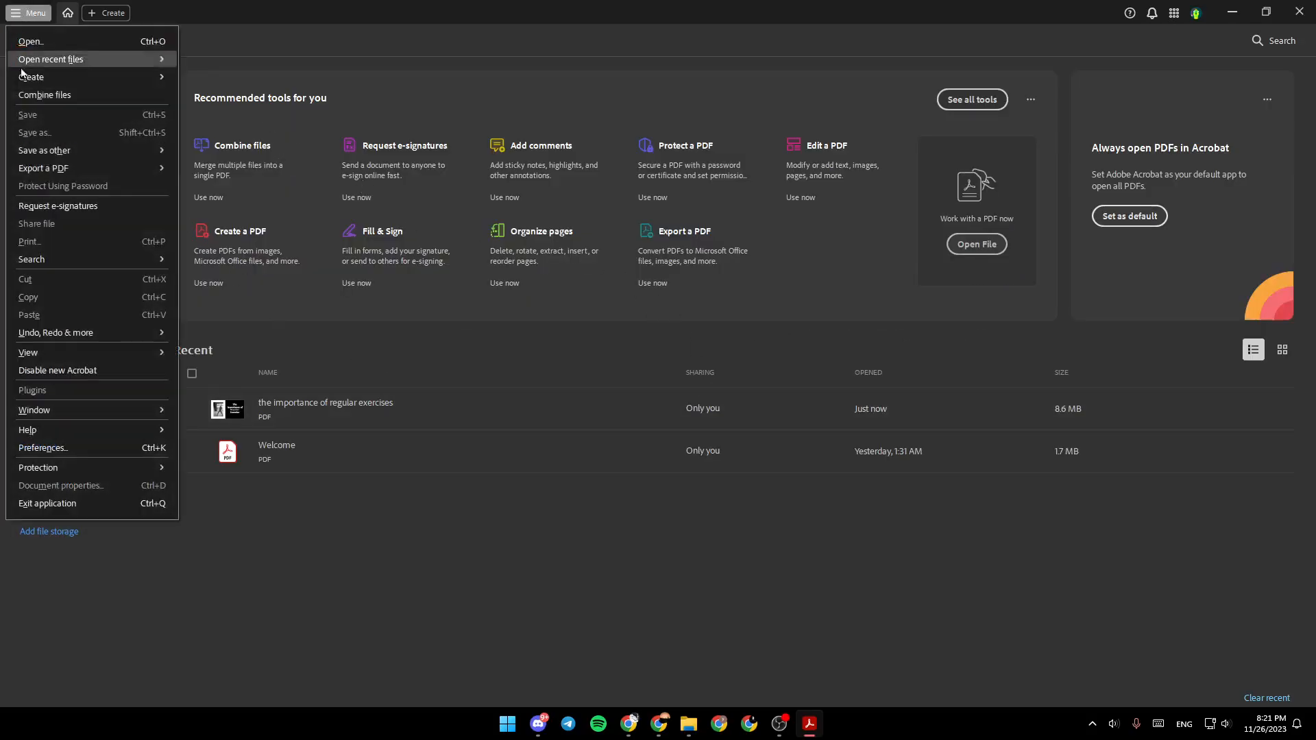
click(27, 13)
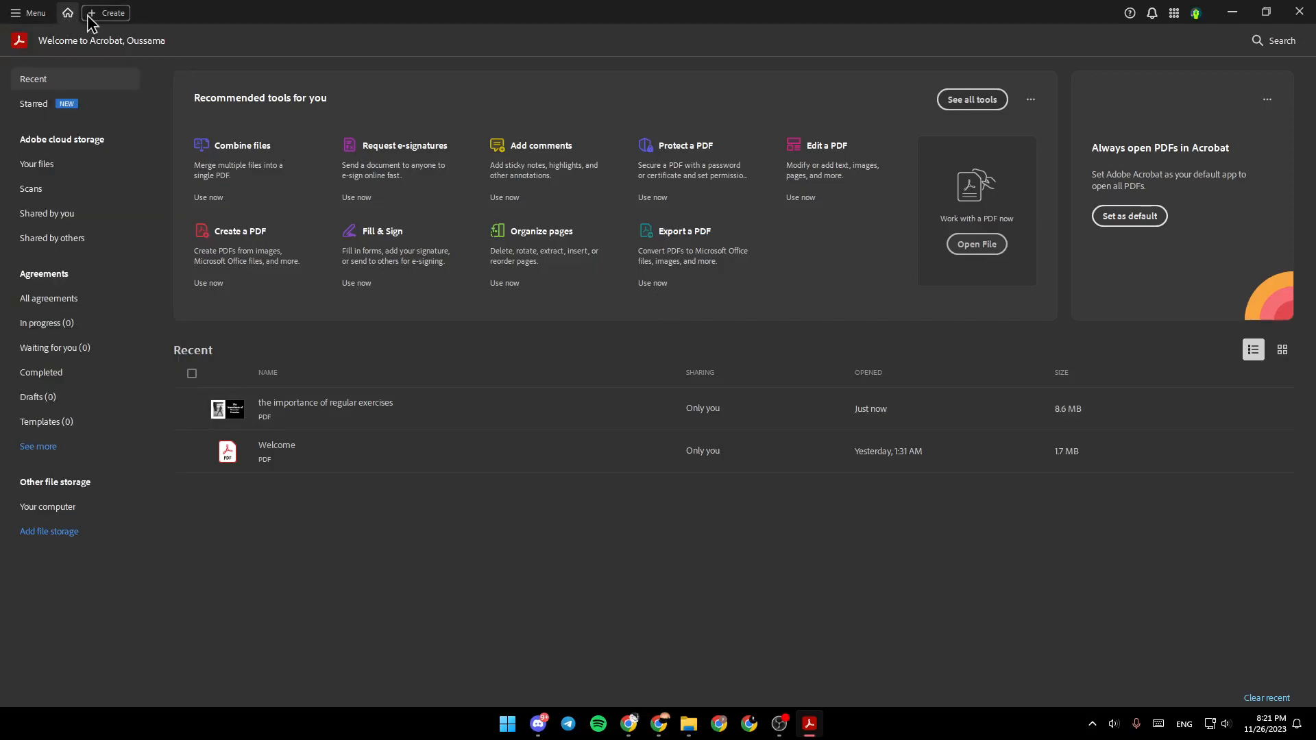
mouse_move(380, 110)
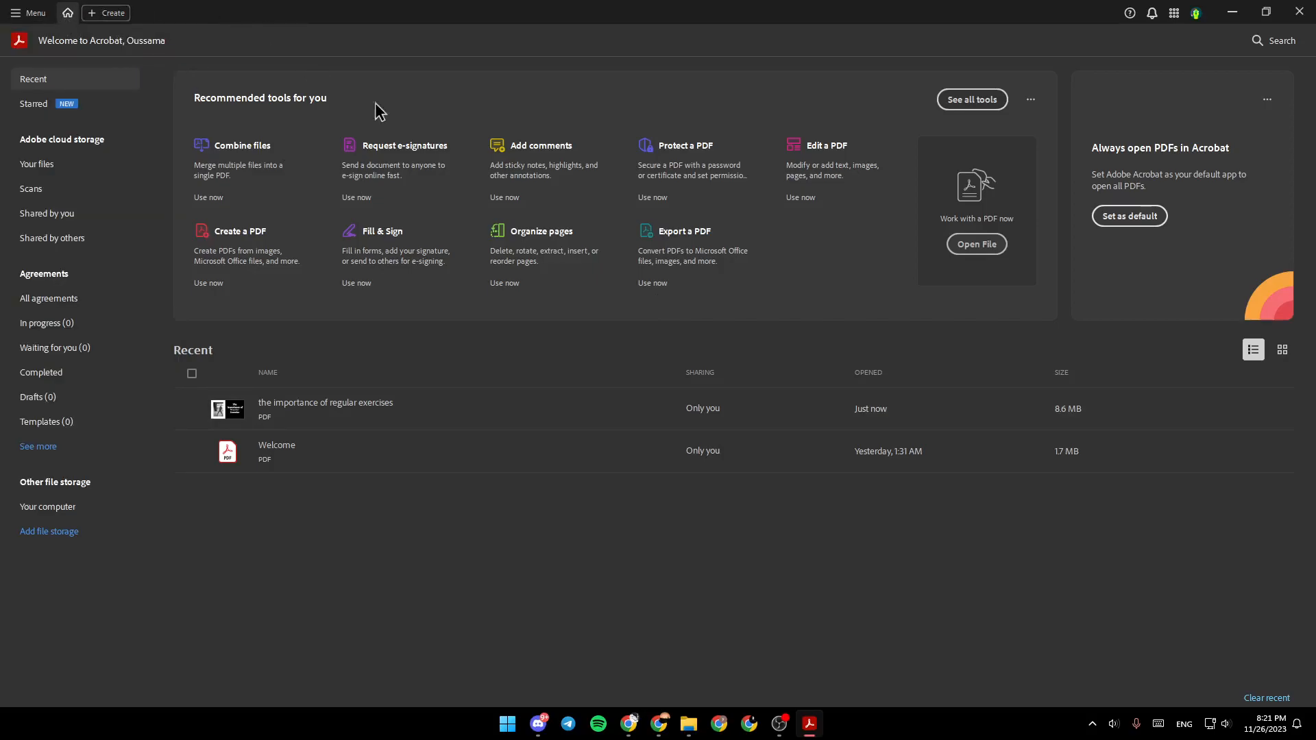
mouse_move(250, 118)
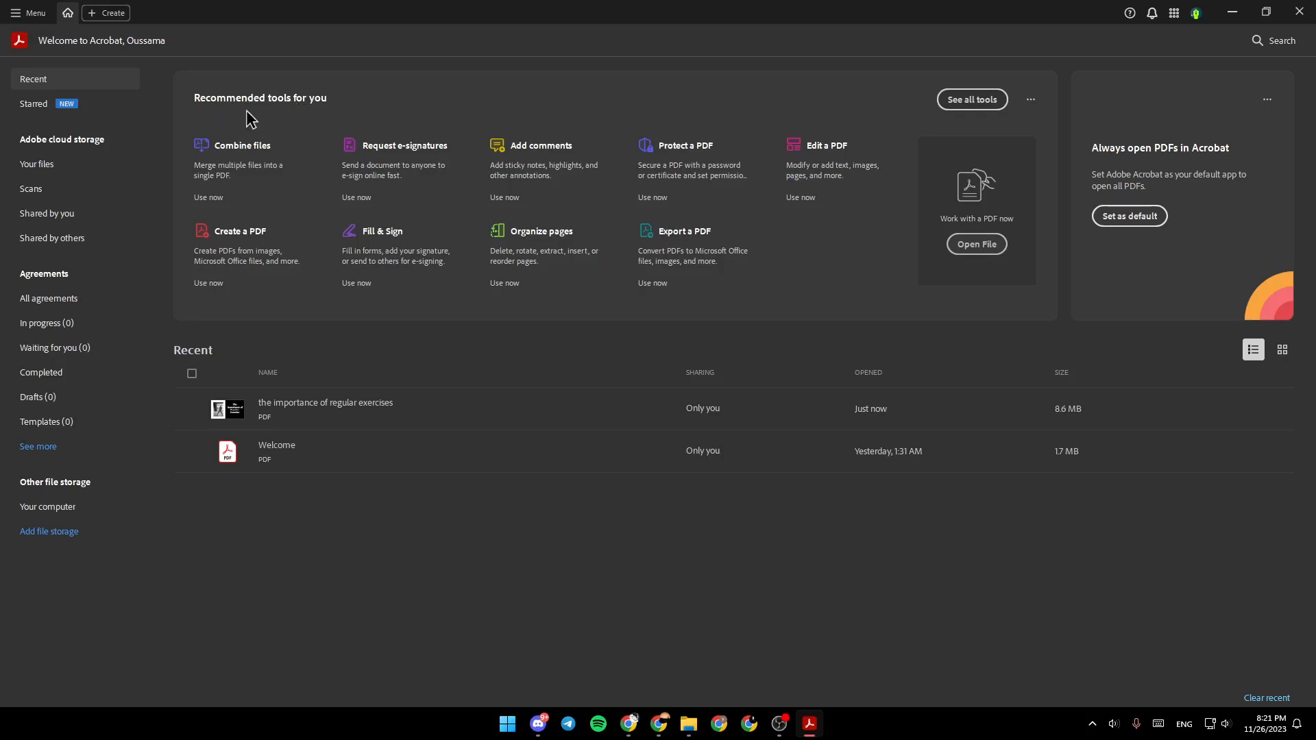
mouse_move(972, 99)
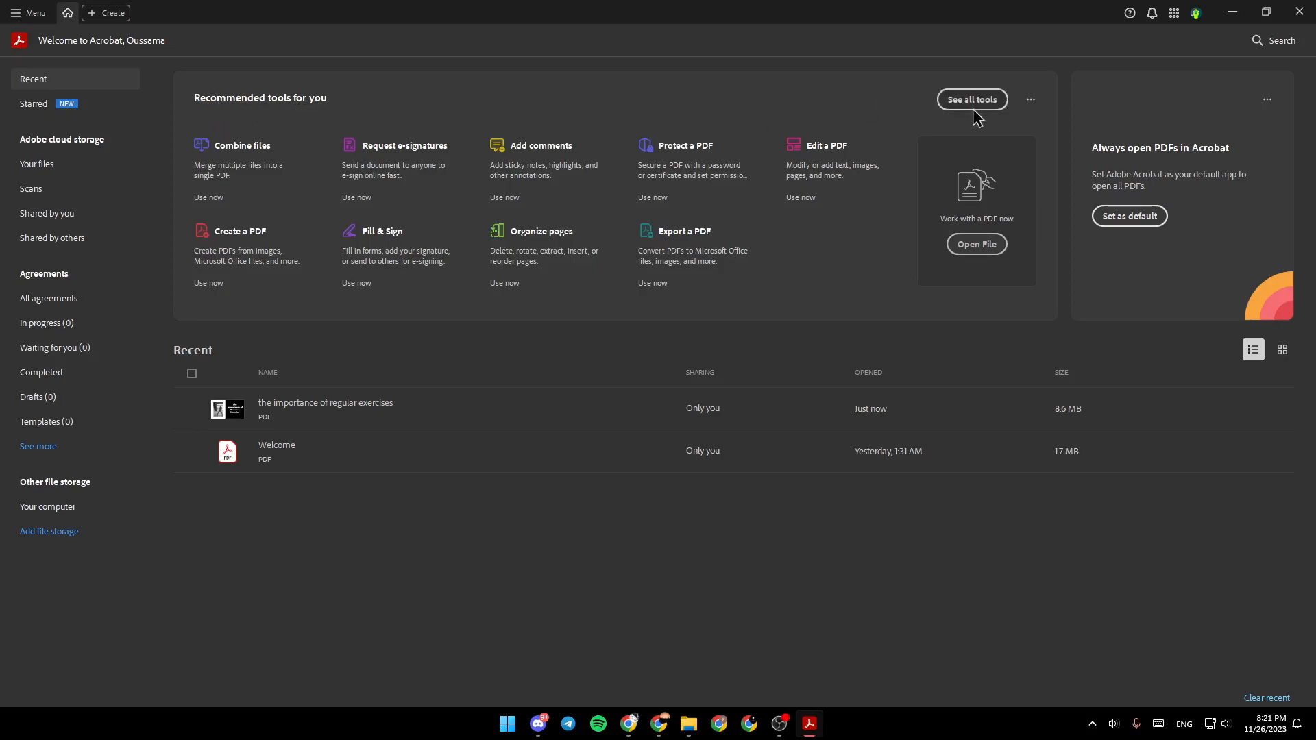
- View all tools, then bring up the Open File browser and dismiss it without choosing a file
click(971, 99)
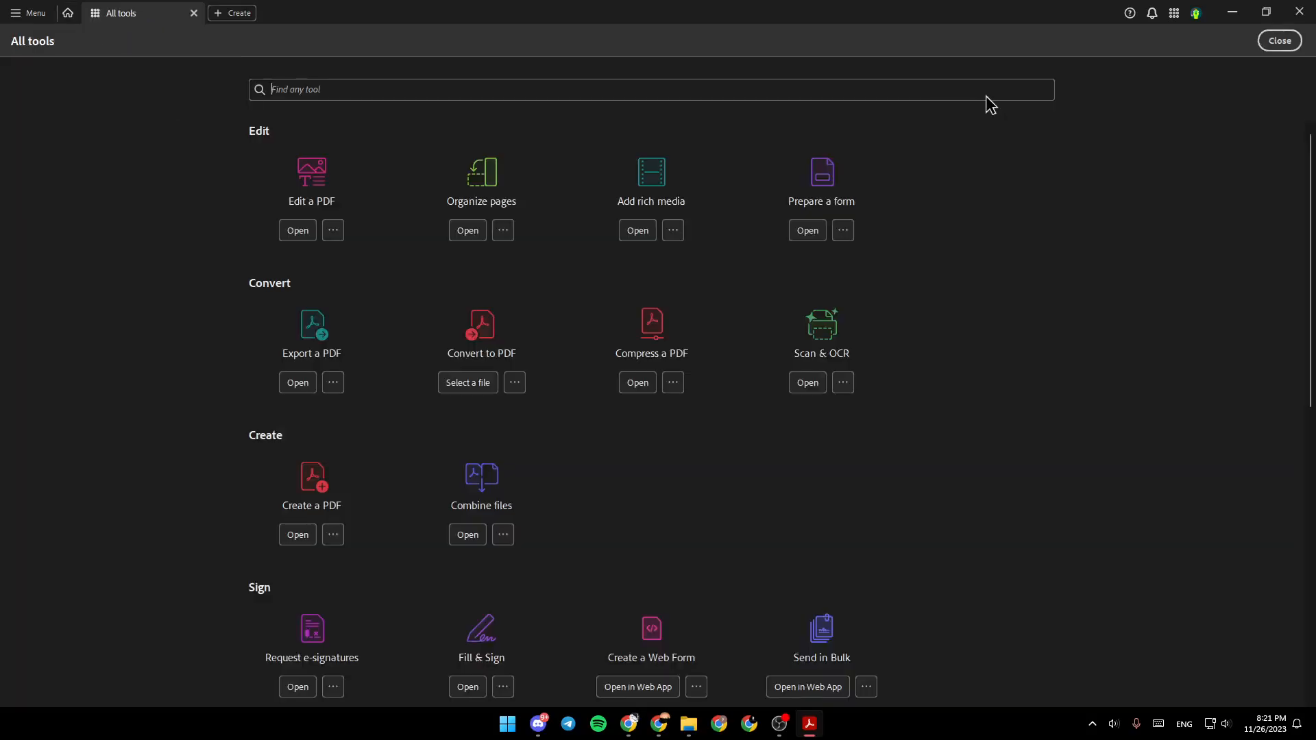
mouse_move(67, 13)
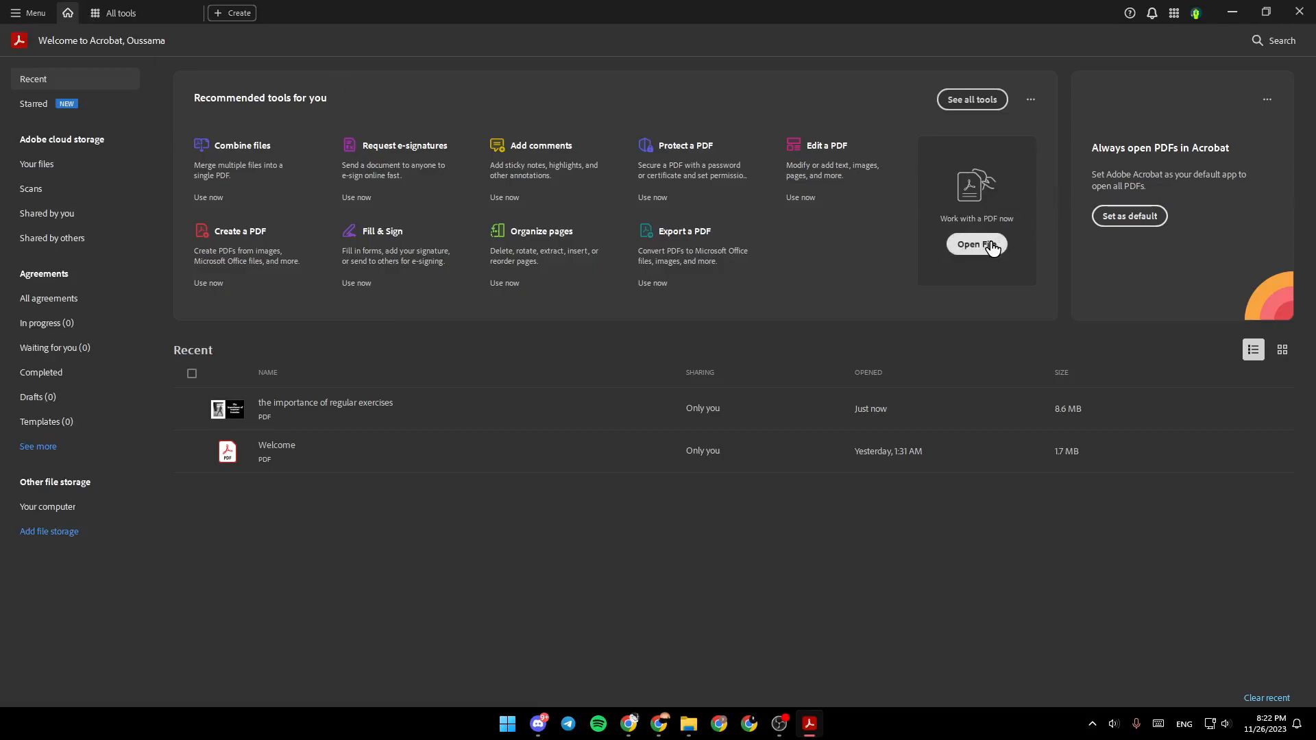
click(976, 244)
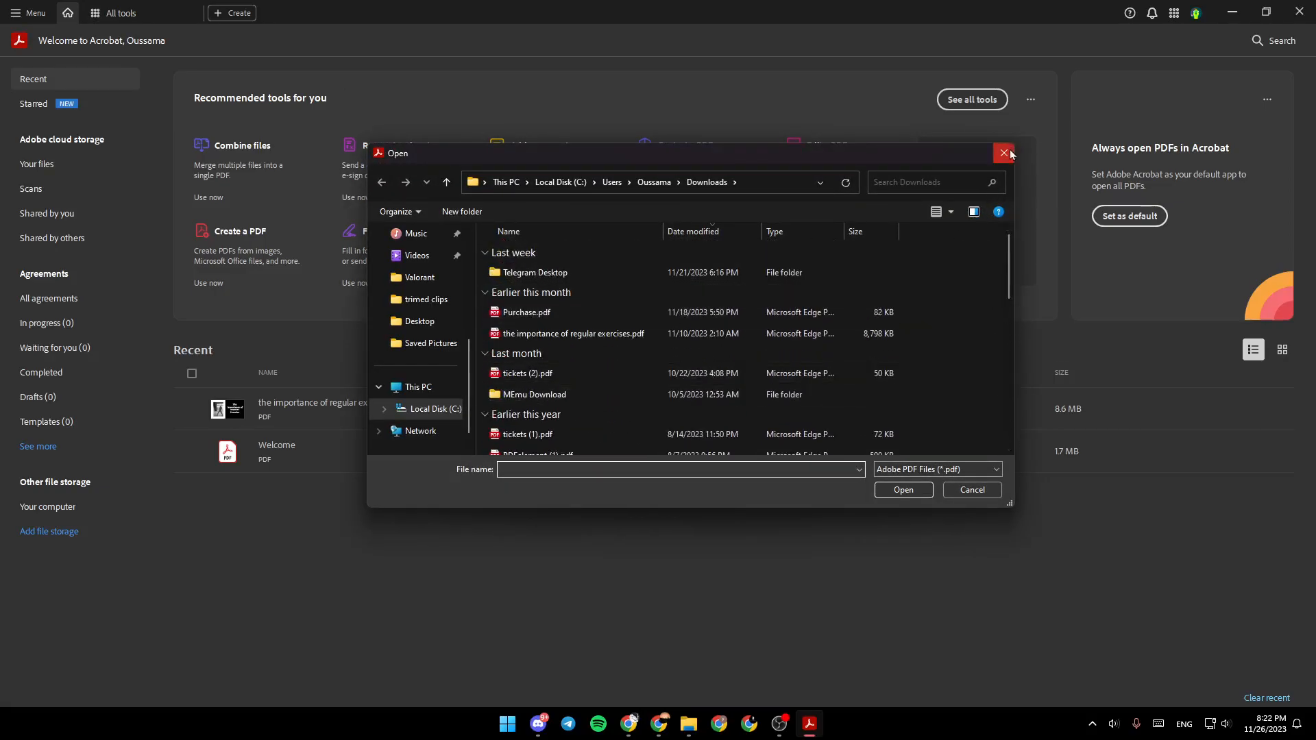
click(1004, 154)
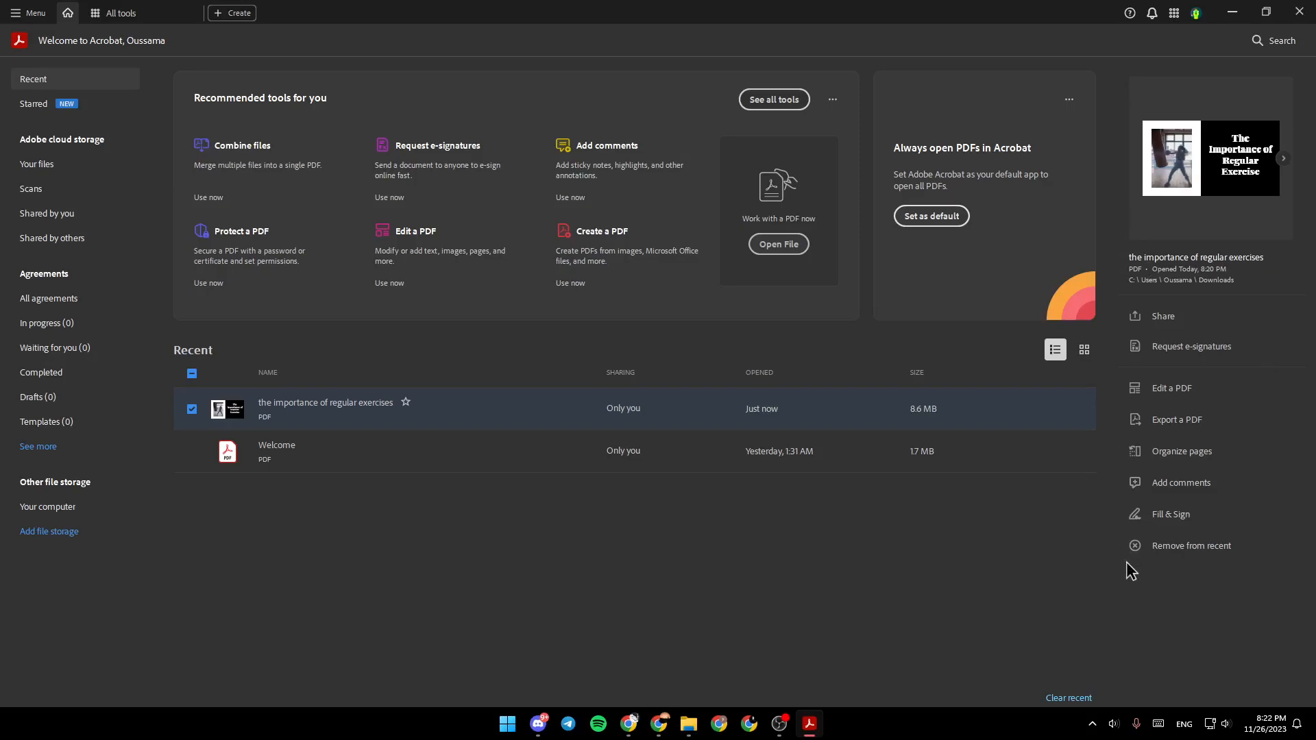
mouse_move(1169, 381)
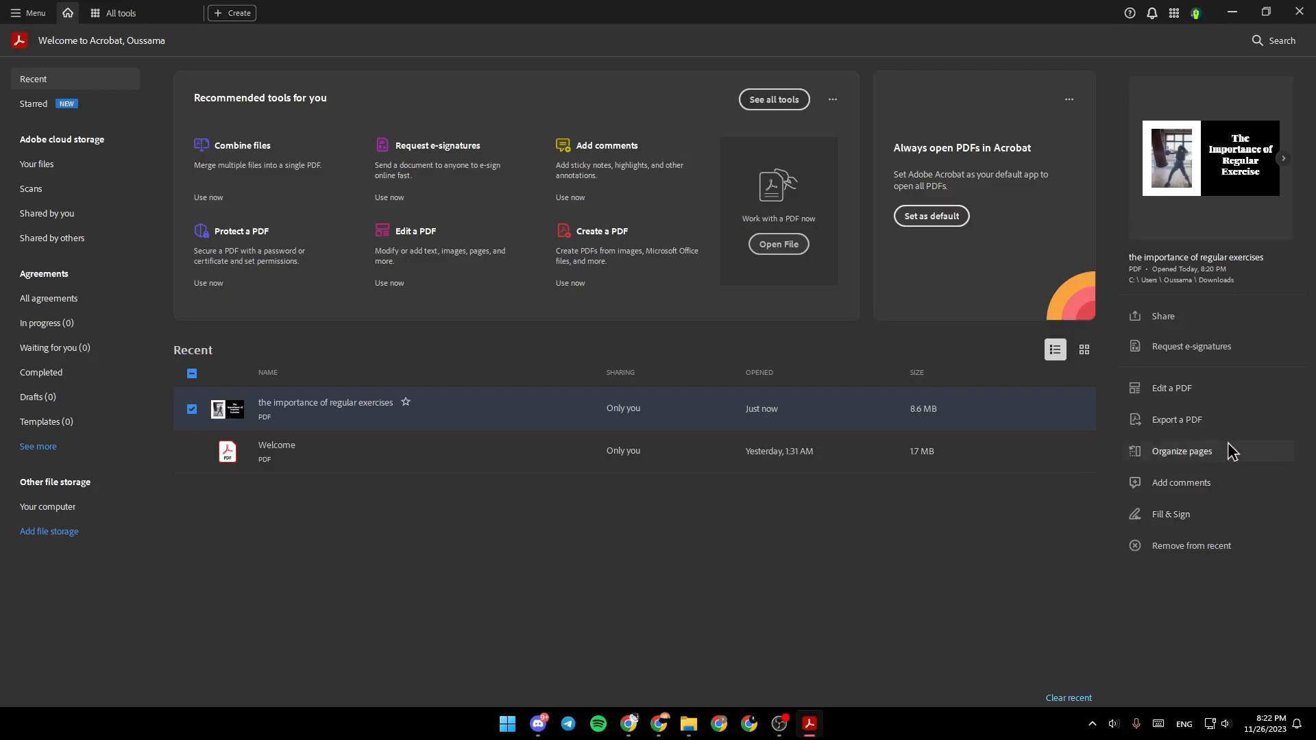
mouse_move(1169, 514)
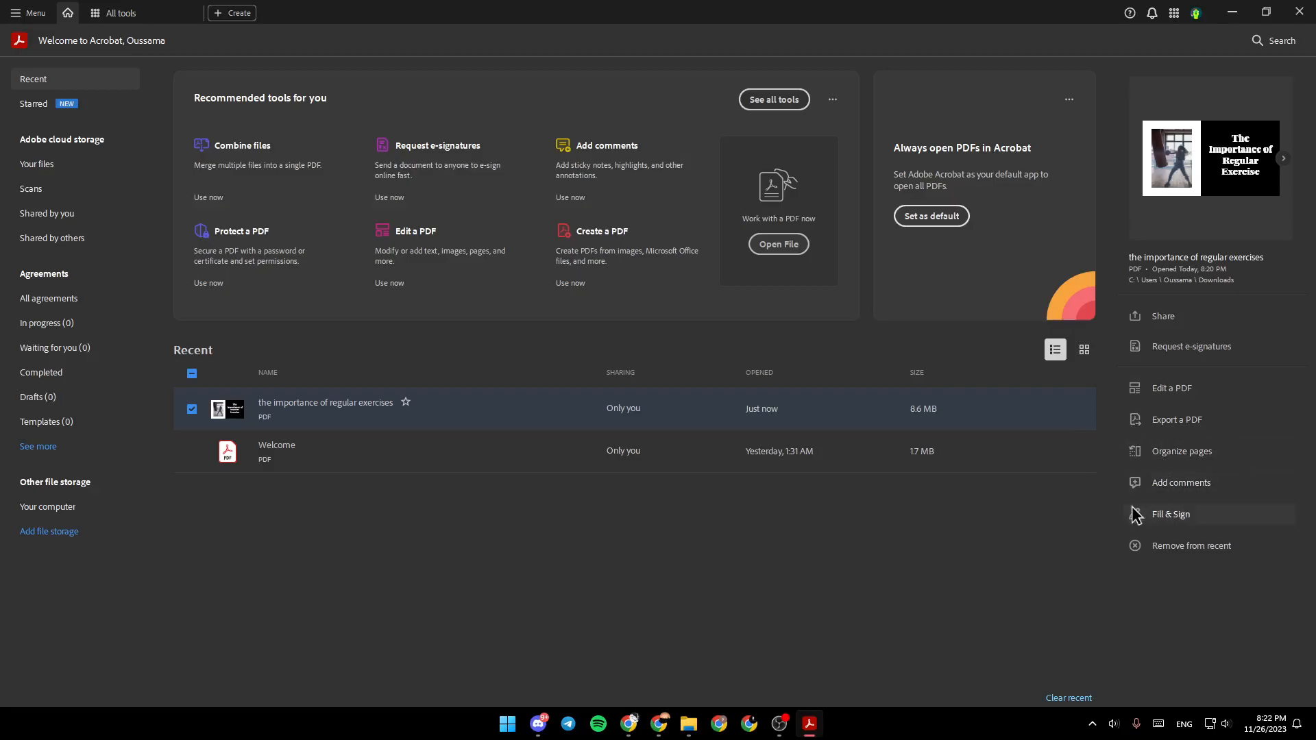
mouse_move(1165, 527)
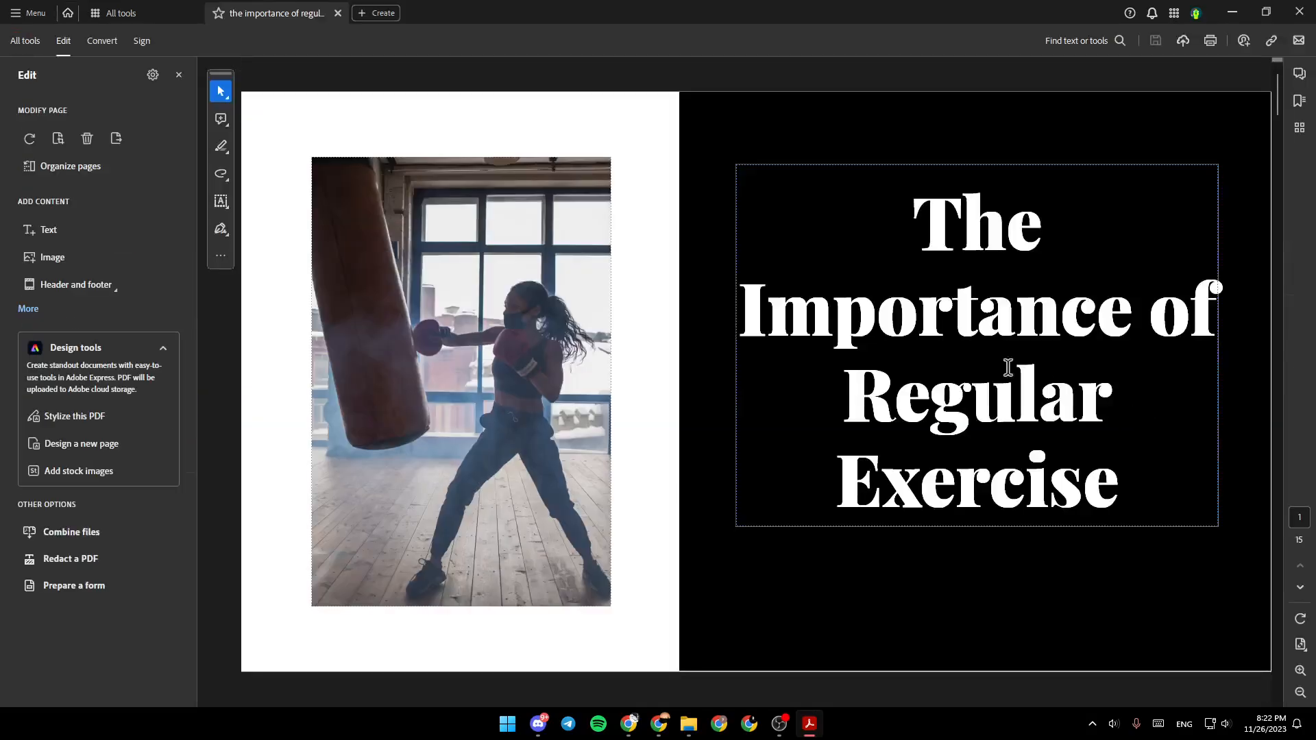
mouse_move(938, 167)
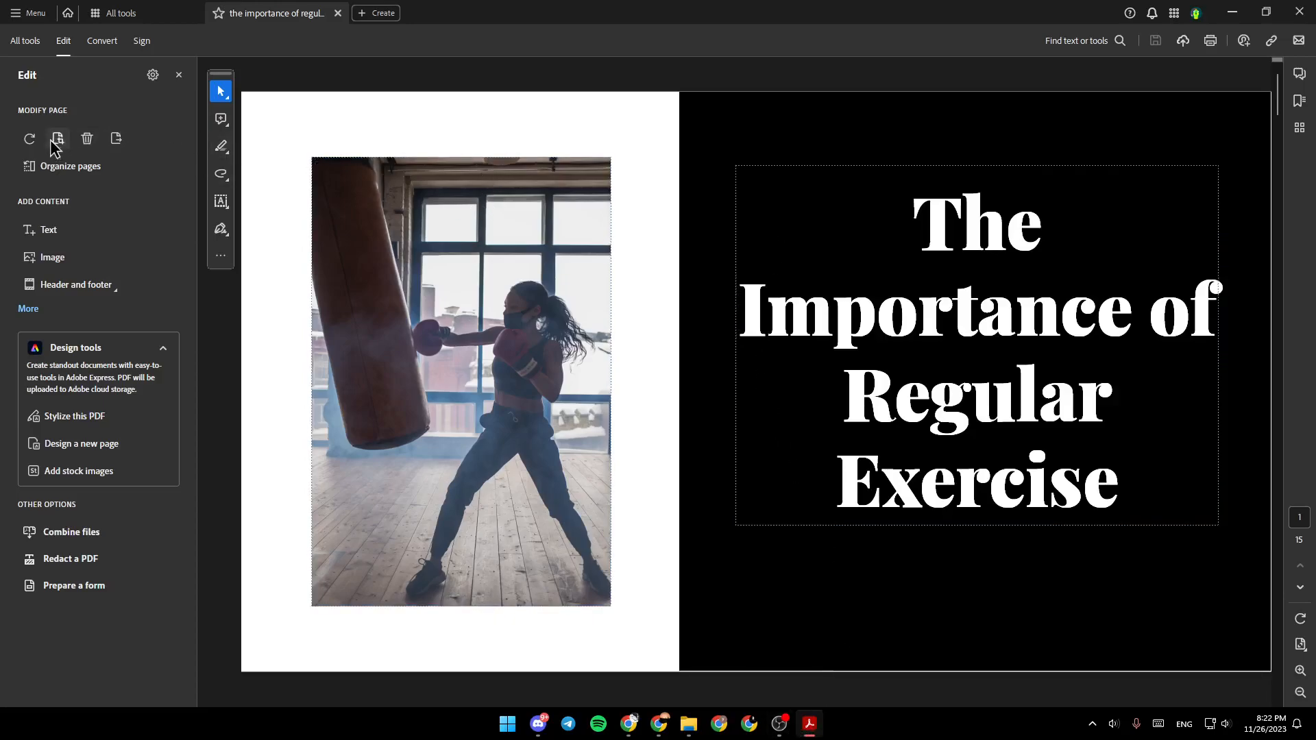
mouse_move(58, 138)
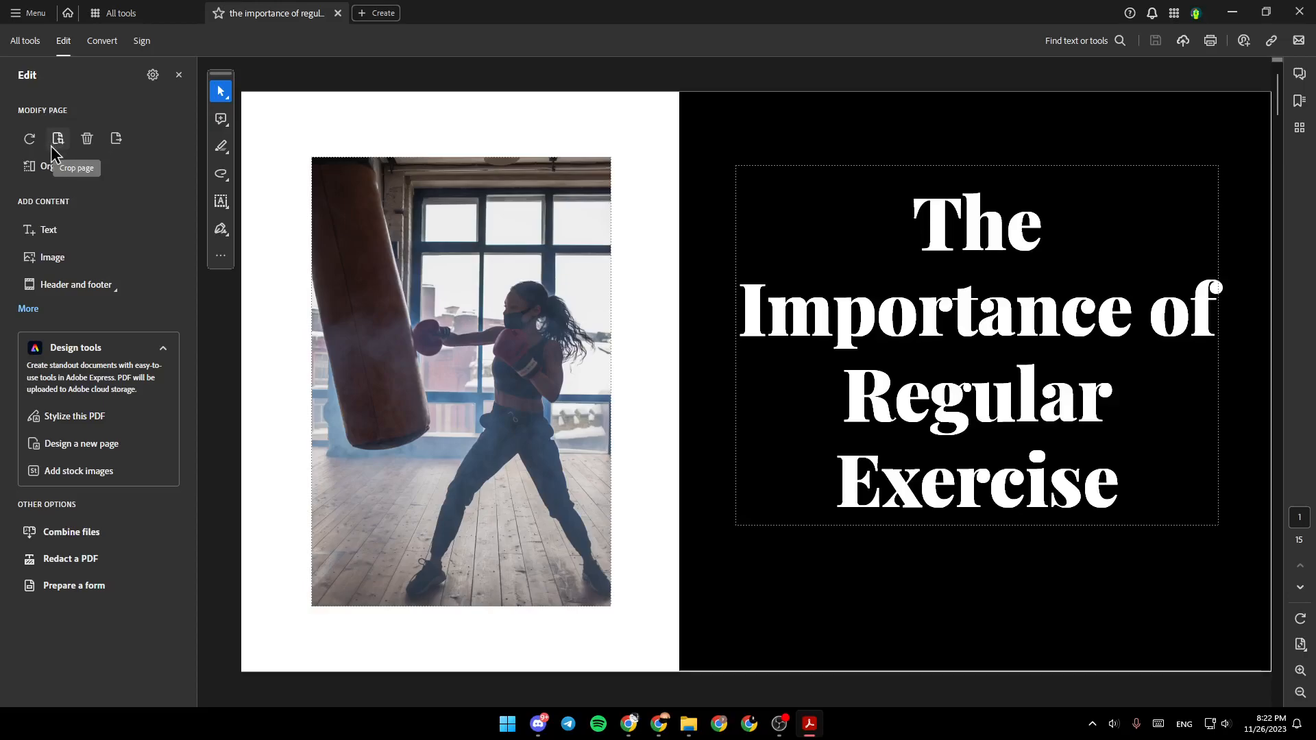
- Start cropping the page from the Edit panel's Modify Page tools
click(57, 139)
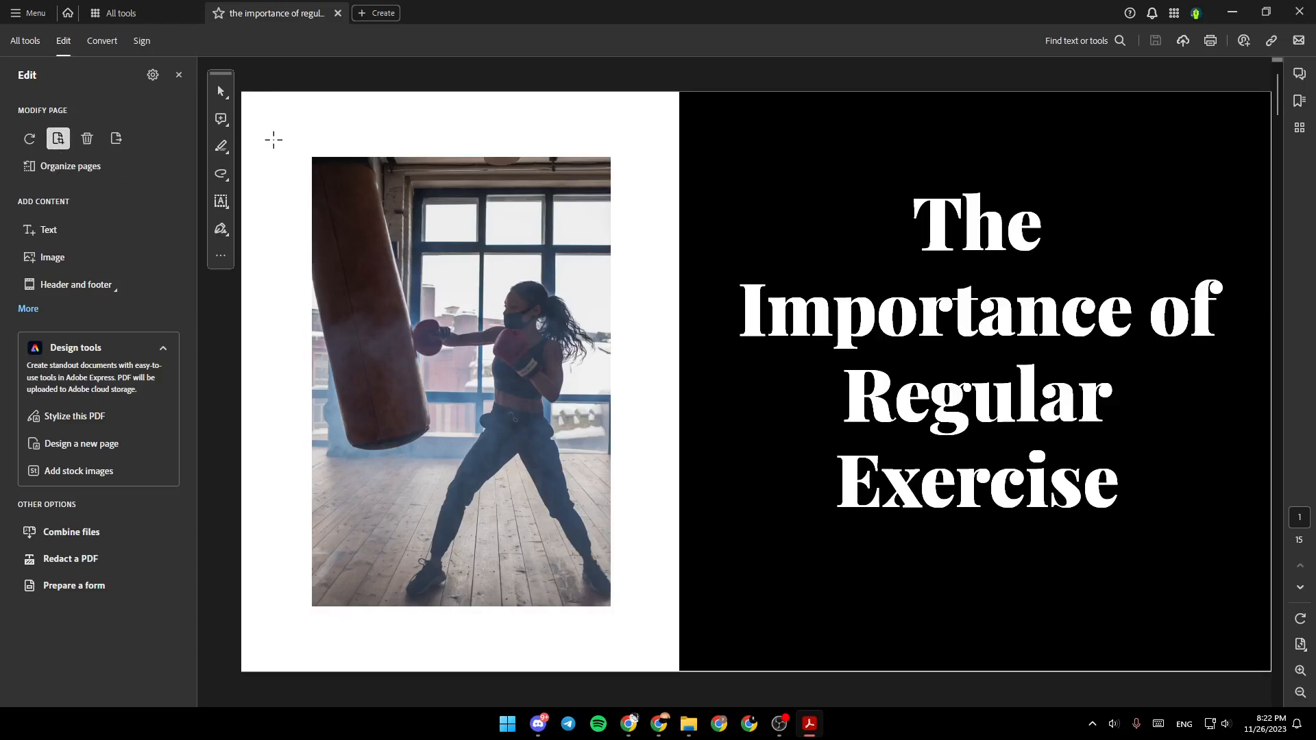
mouse_move(58, 138)
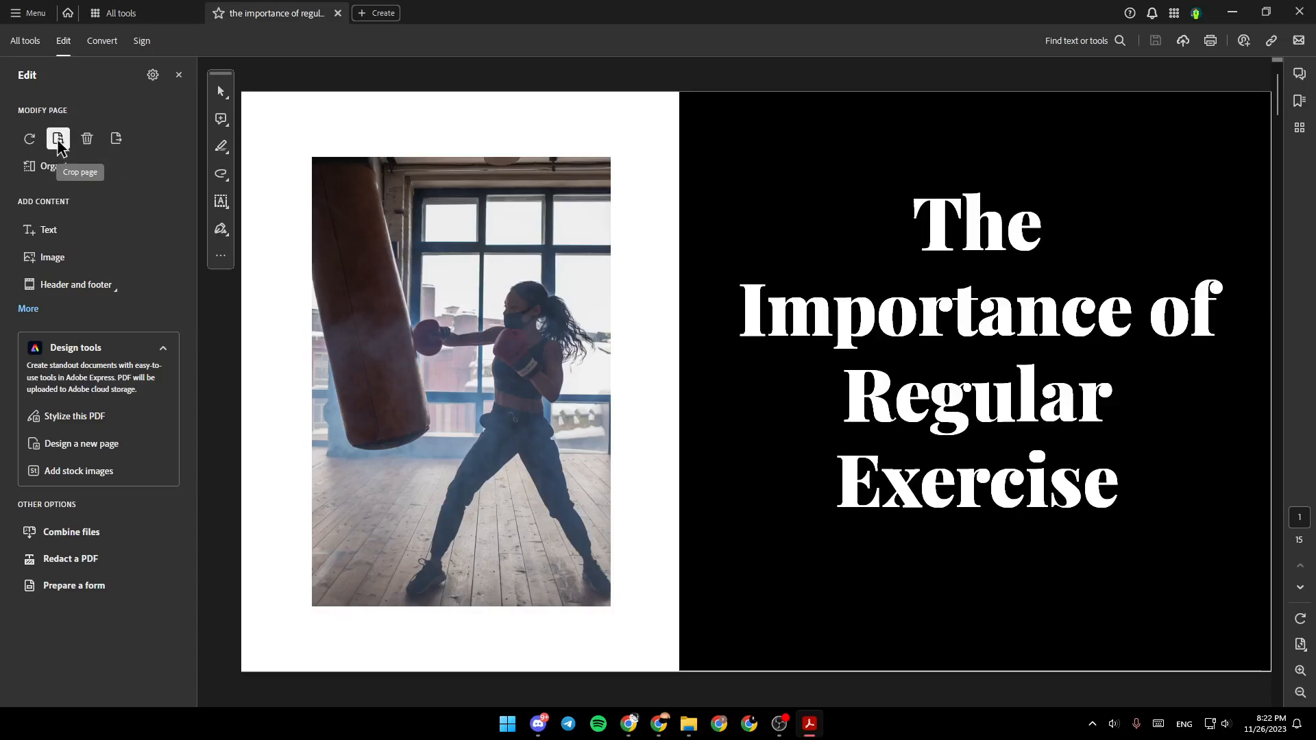
- Bring up the Set Page Boxes dialog with all crop margins at zero
click(57, 138)
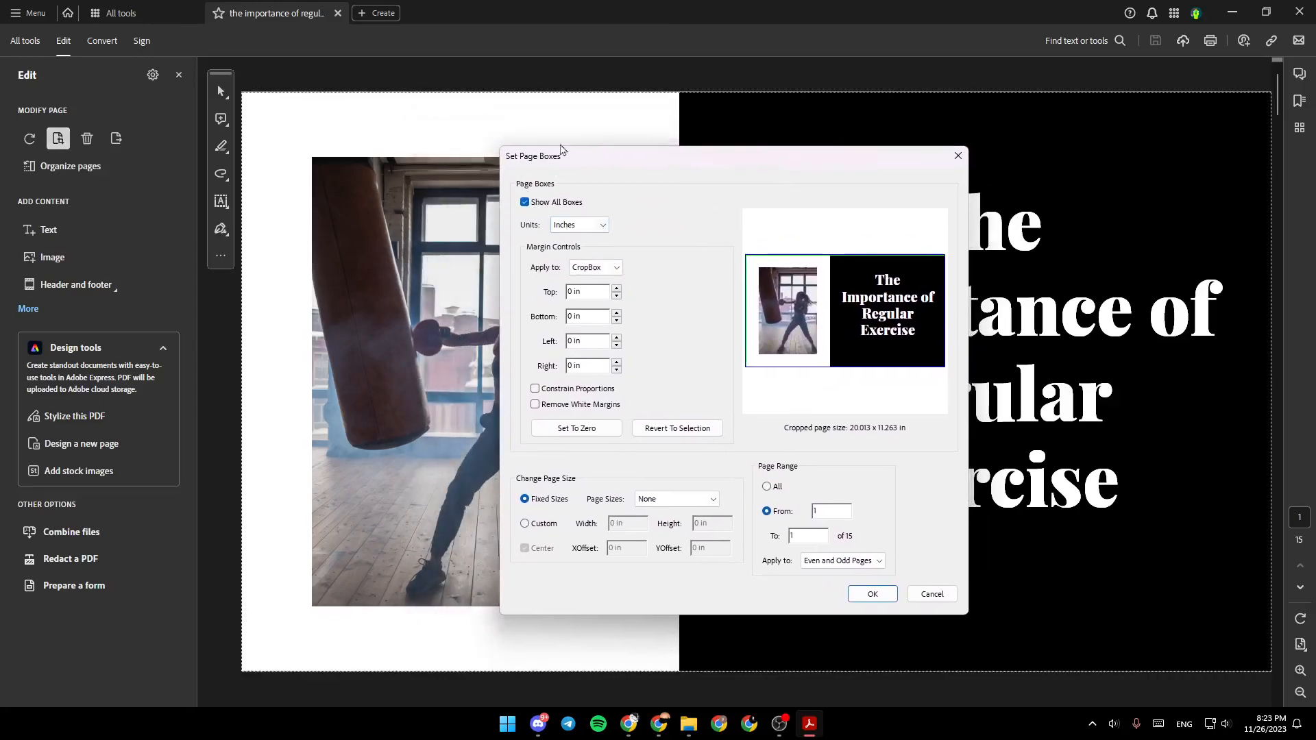
mouse_move(483, 171)
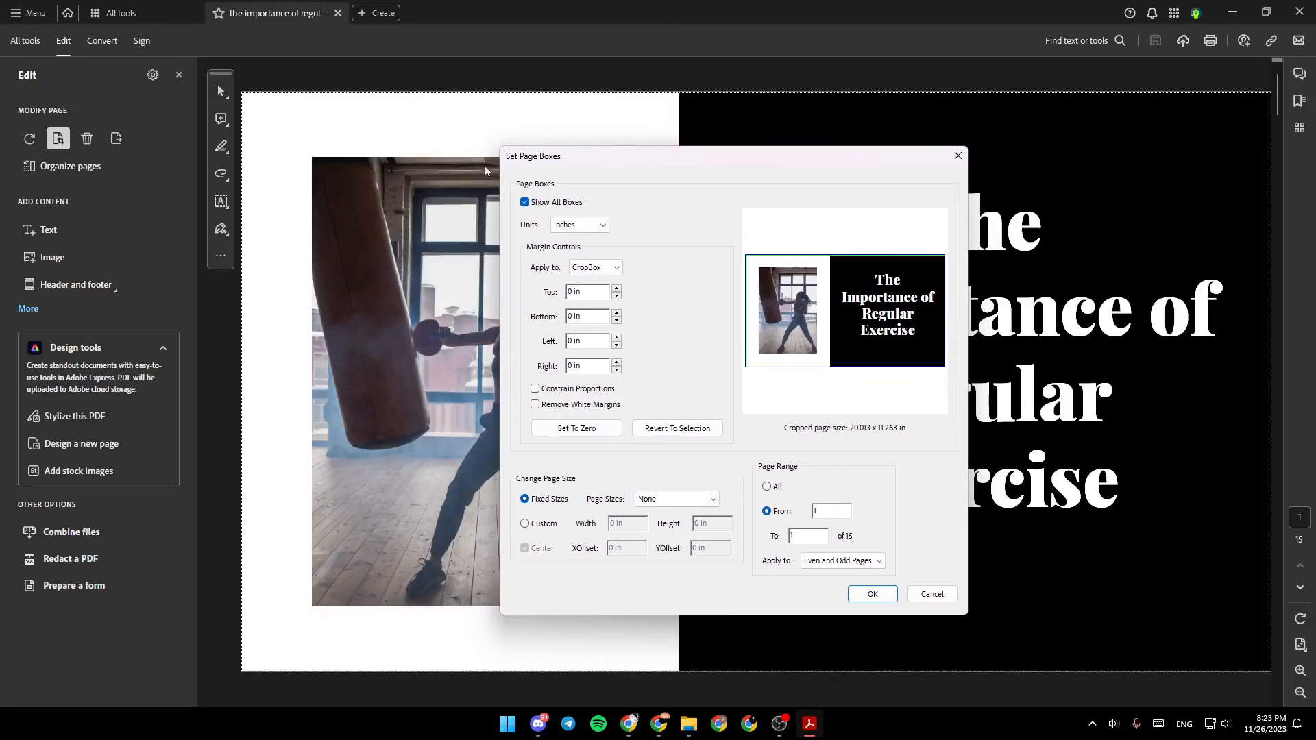
mouse_move(660, 186)
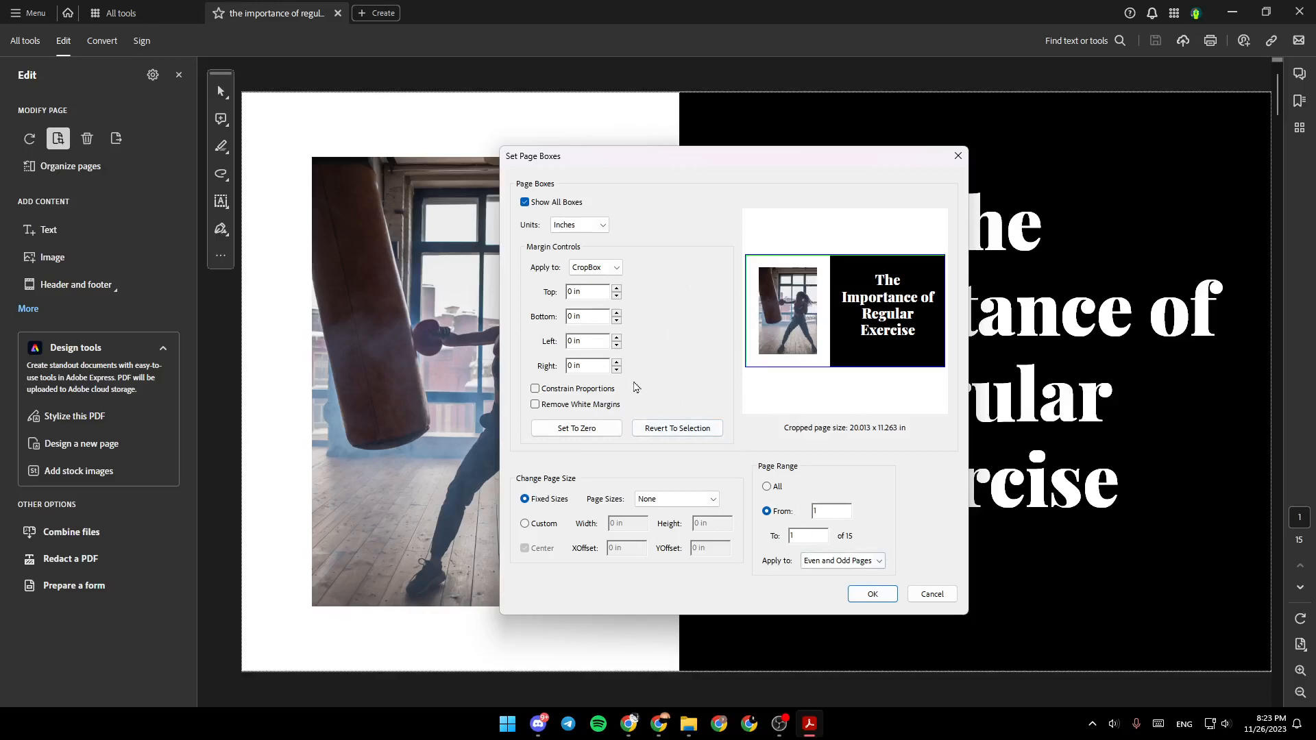
mouse_move(952, 608)
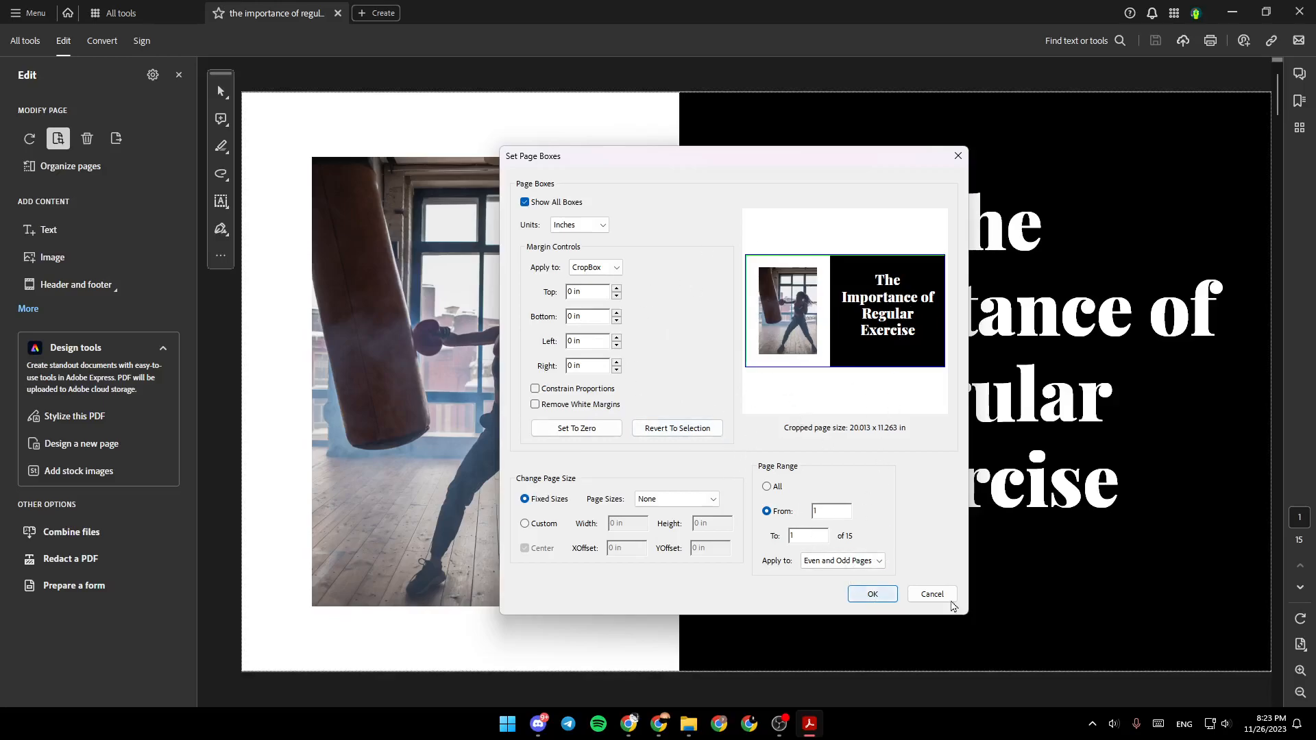
- Cancel the Set Page Boxes dialog, leaving the title page uncropped
click(931, 593)
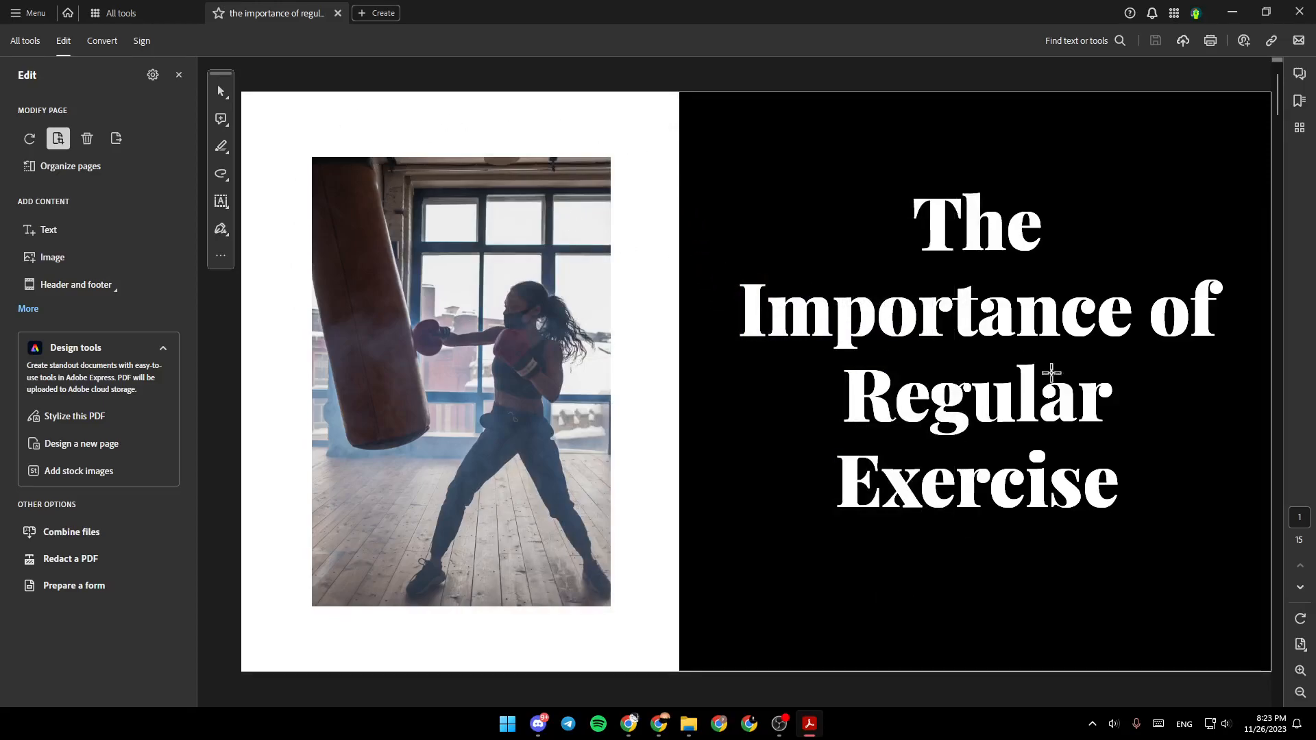
mouse_move(1075, 495)
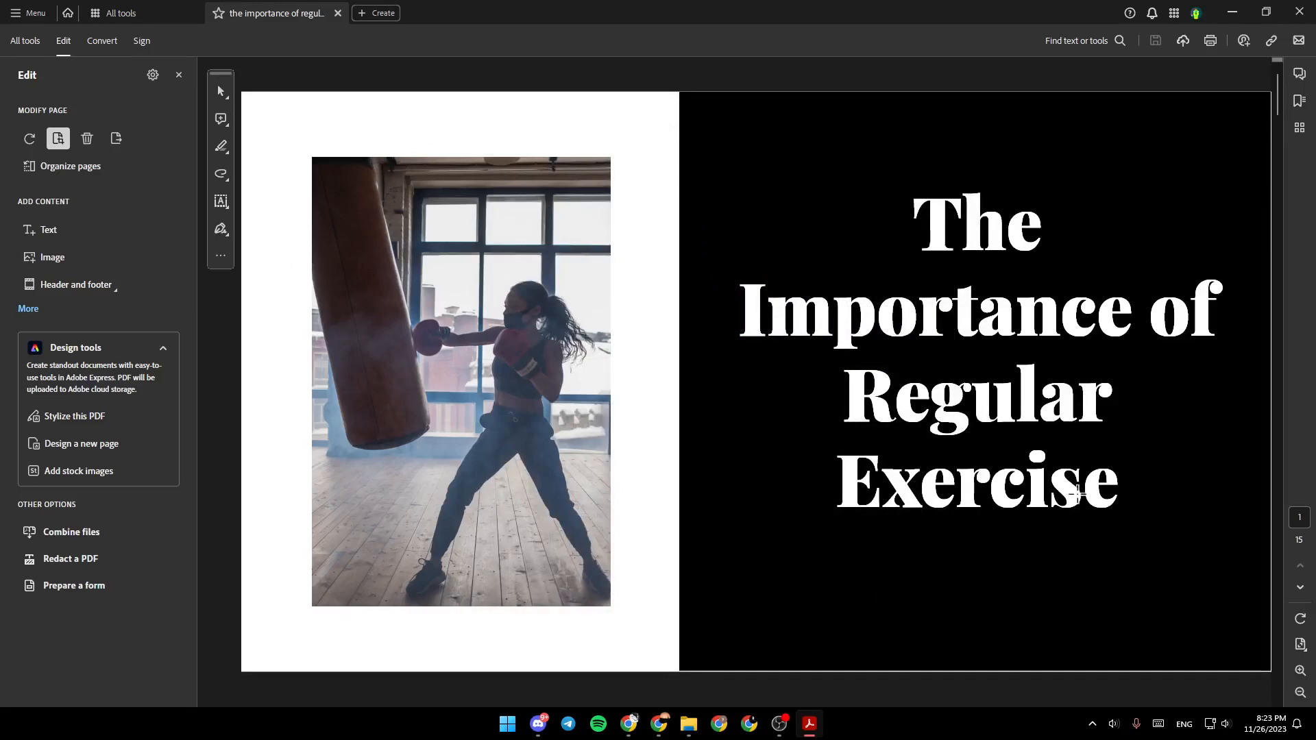